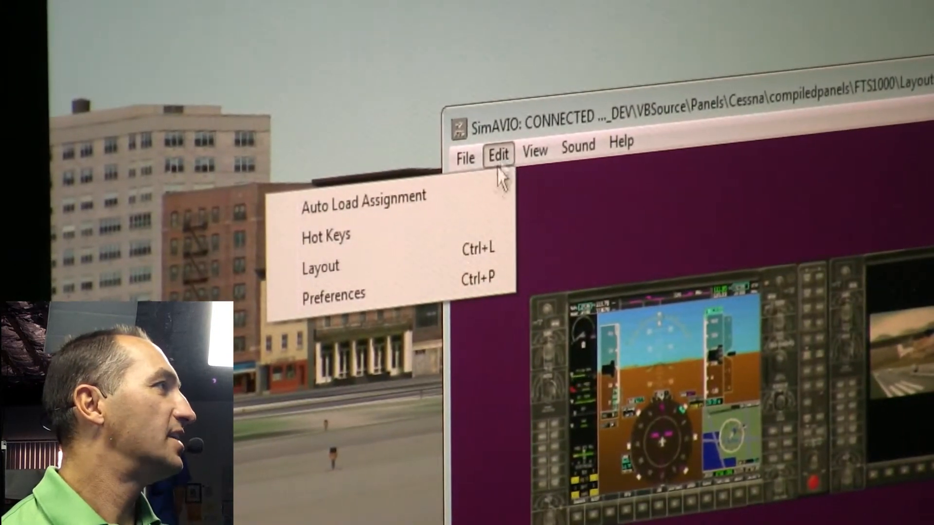
{"action": "mouse_move", "coordinate": [319, 267]}
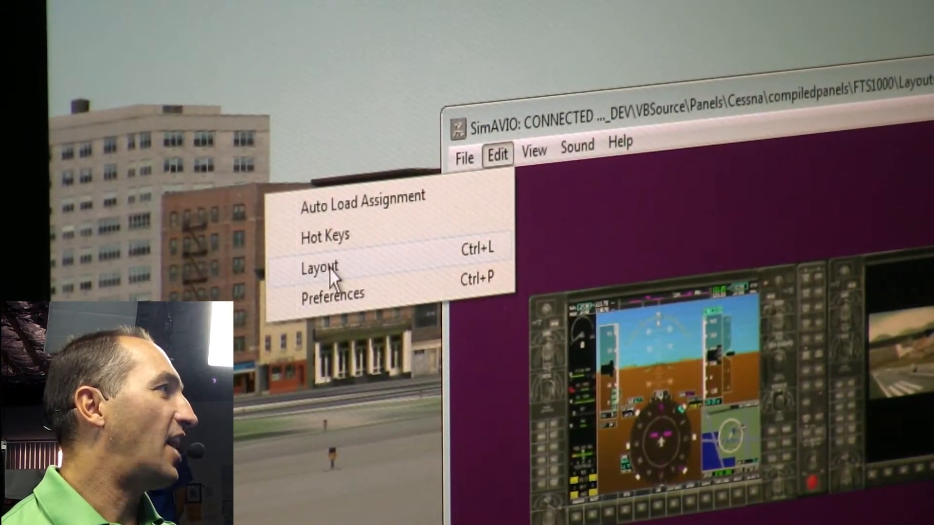
- Choose Layout from the Edit menu to open the SimAVIO Edit window
{"action": "left_click", "coordinate": [318, 268]}
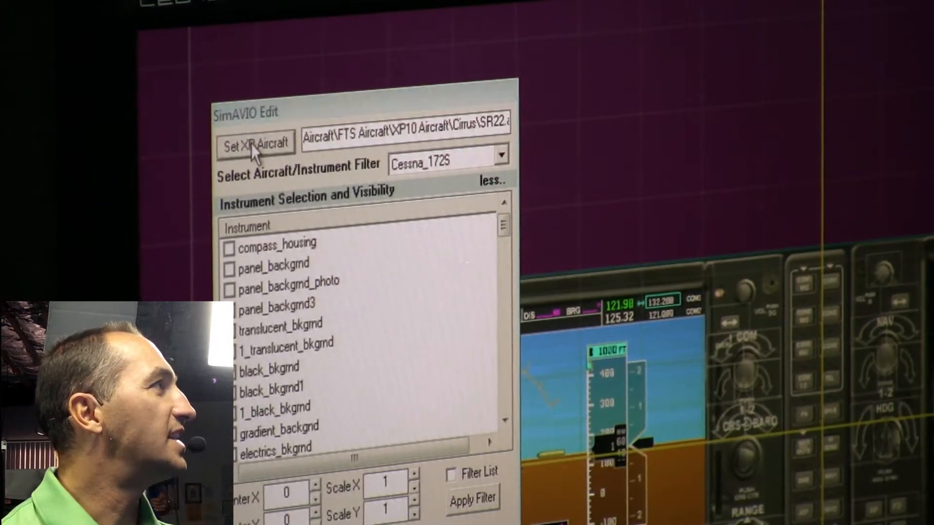
- Set the X-Plane aircraft to Cessna_172SP.acf under X-Plane 10 Demo's Cessna_TT > C172SP folder
{"action": "left_click", "coordinate": [255, 143]}
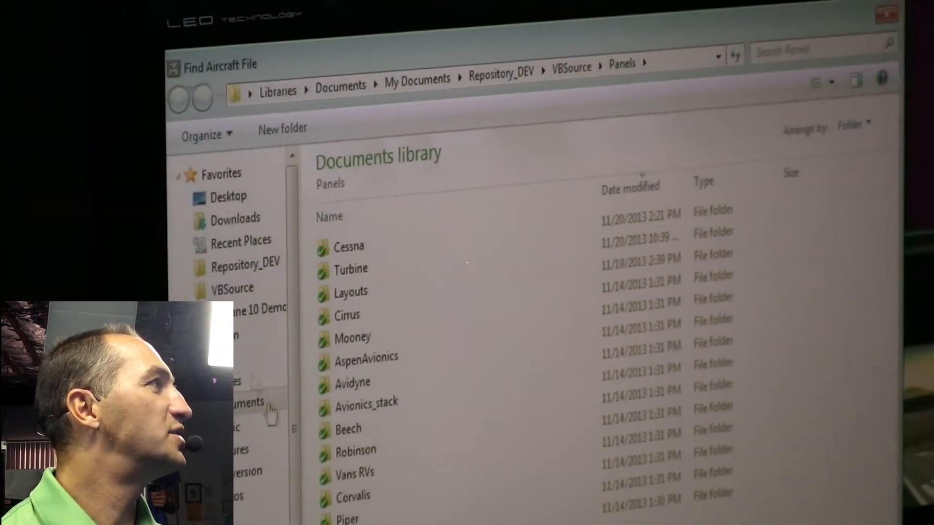
{"action": "left_click", "coordinate": [257, 307]}
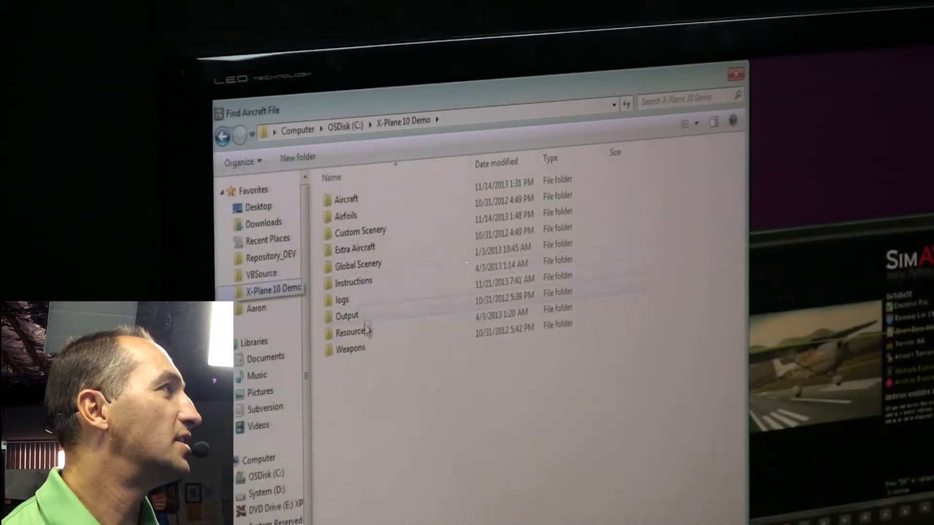
{"action": "left_click", "coordinate": [346, 199]}
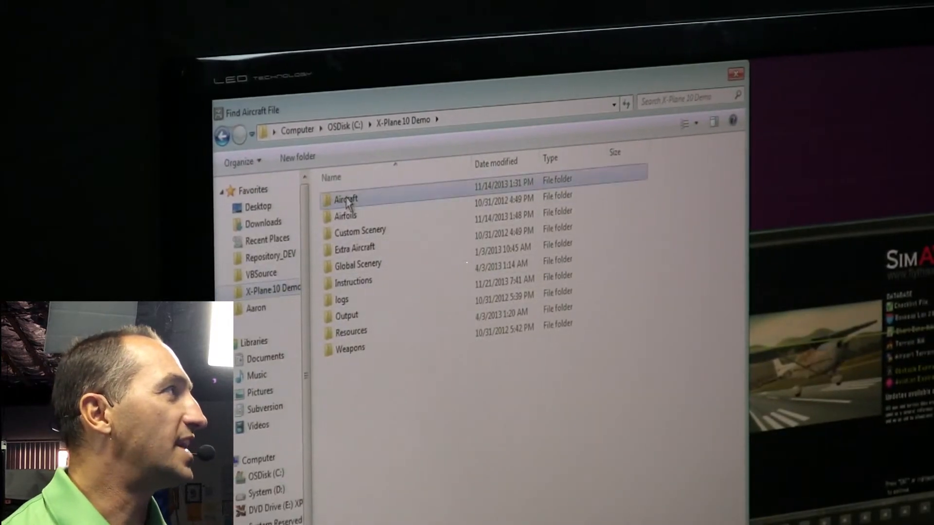
{"action": "double_click", "coordinate": [346, 199]}
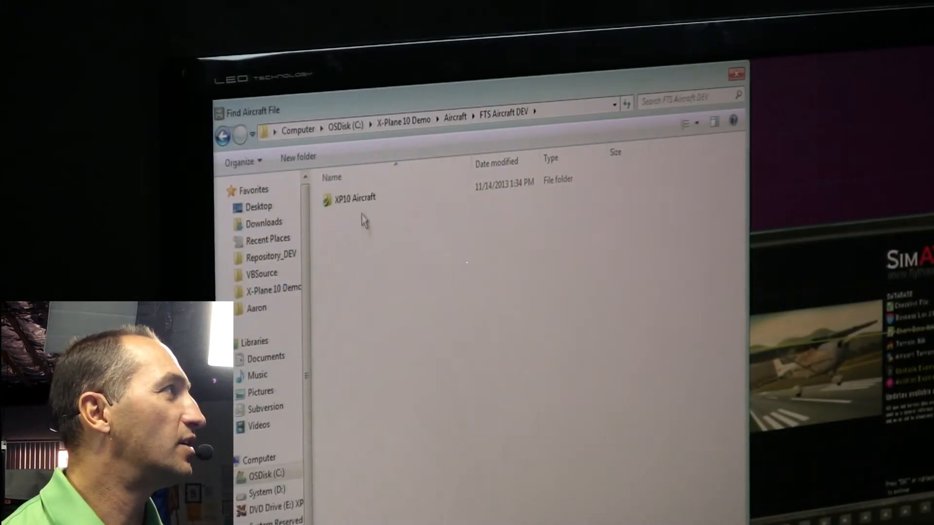
{"action": "double_click", "coordinate": [355, 198]}
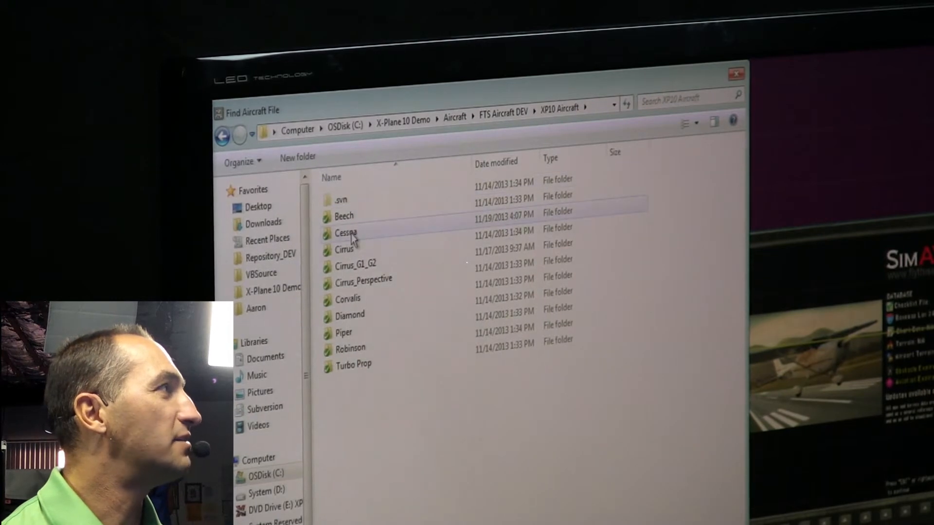
{"action": "double_click", "coordinate": [345, 233]}
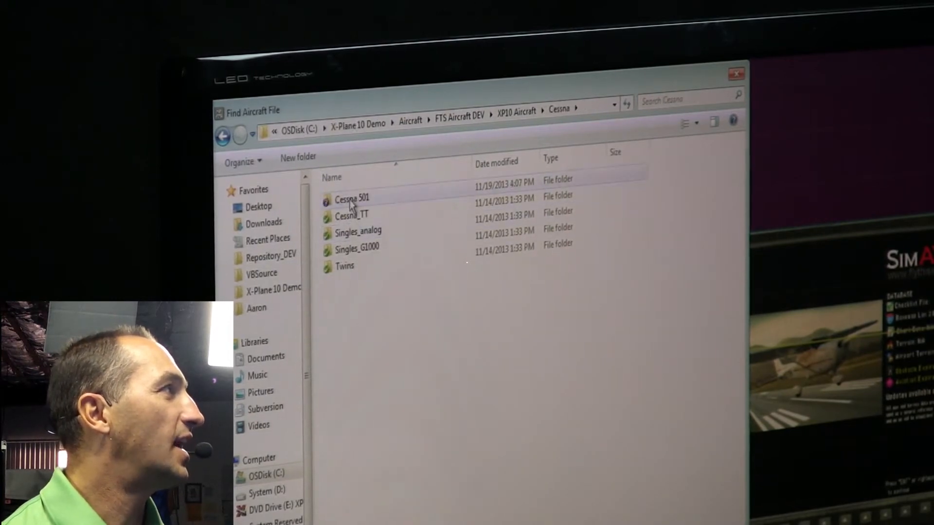
{"action": "double_click", "coordinate": [352, 214]}
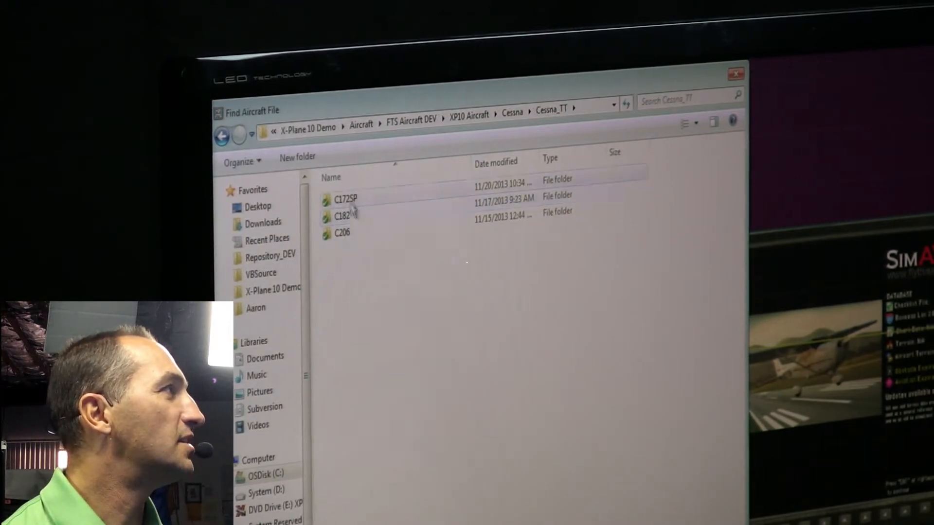
{"action": "double_click", "coordinate": [345, 198]}
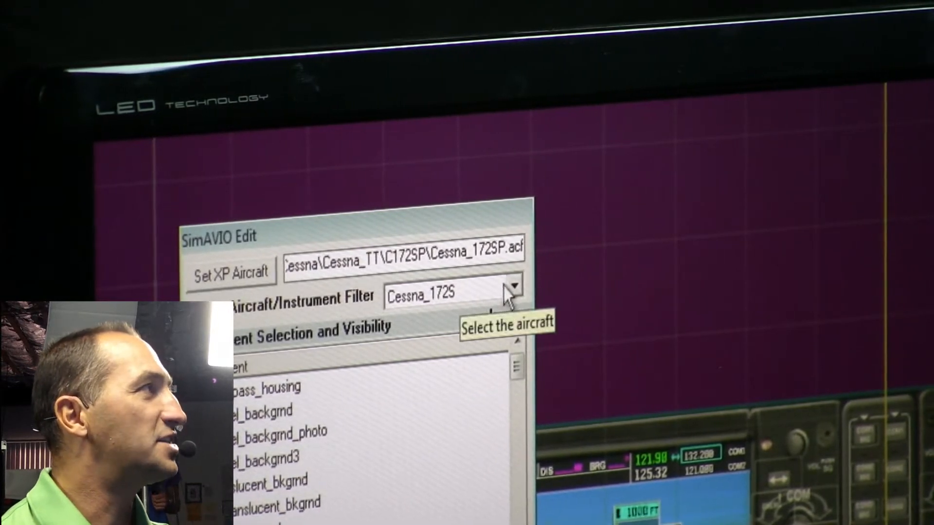
{"action": "left_click", "coordinate": [513, 286]}
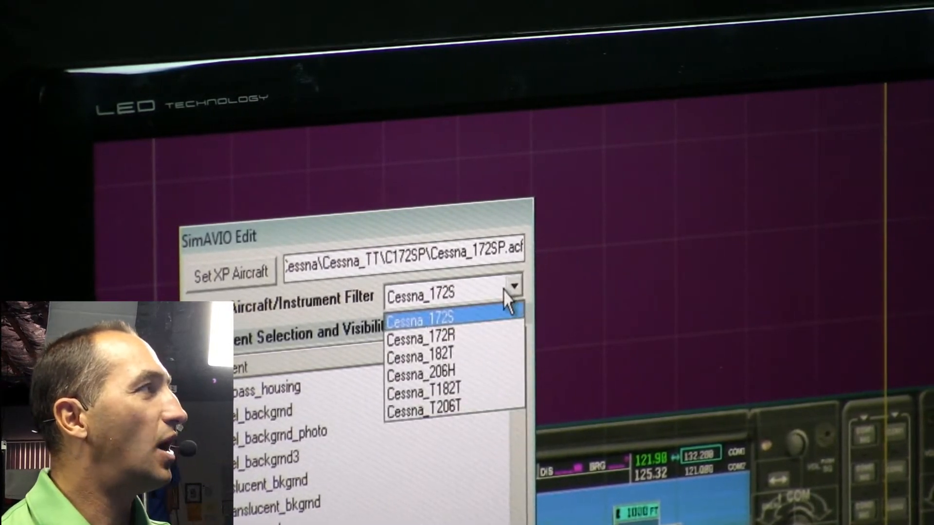
{"action": "mouse_move", "coordinate": [477, 315]}
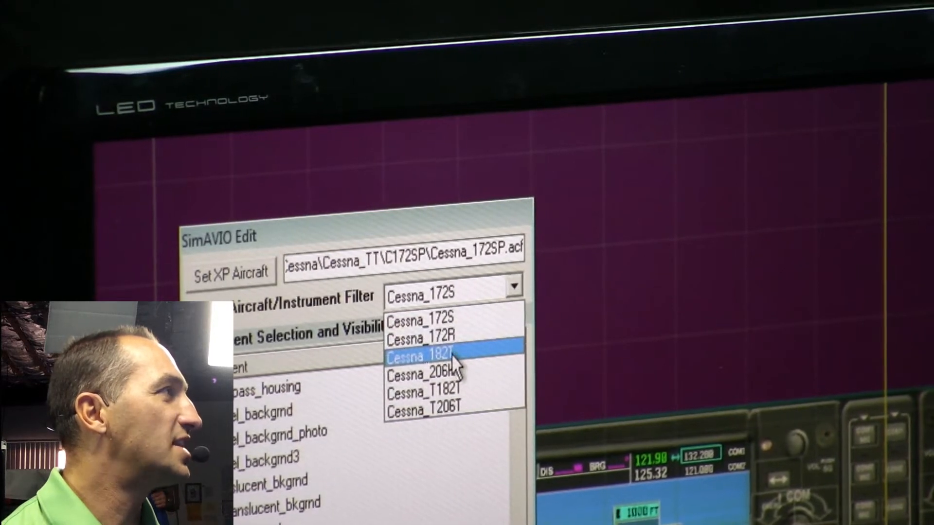
{"action": "left_click", "coordinate": [437, 356]}
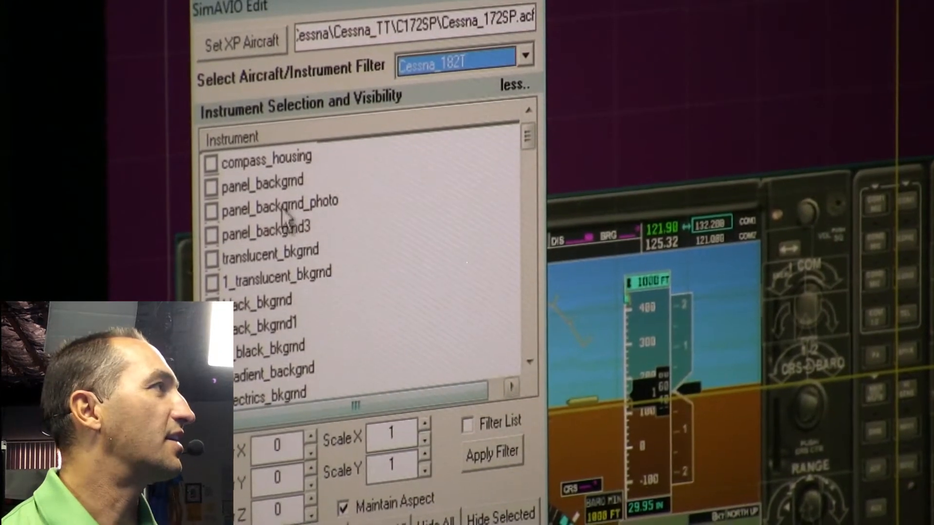
{"action": "left_click", "coordinate": [523, 55]}
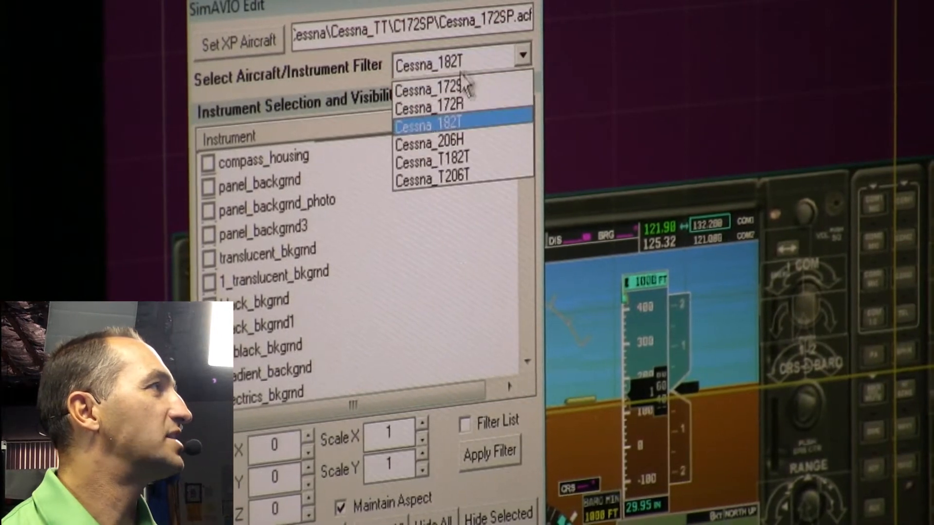
{"action": "left_click", "coordinate": [427, 90]}
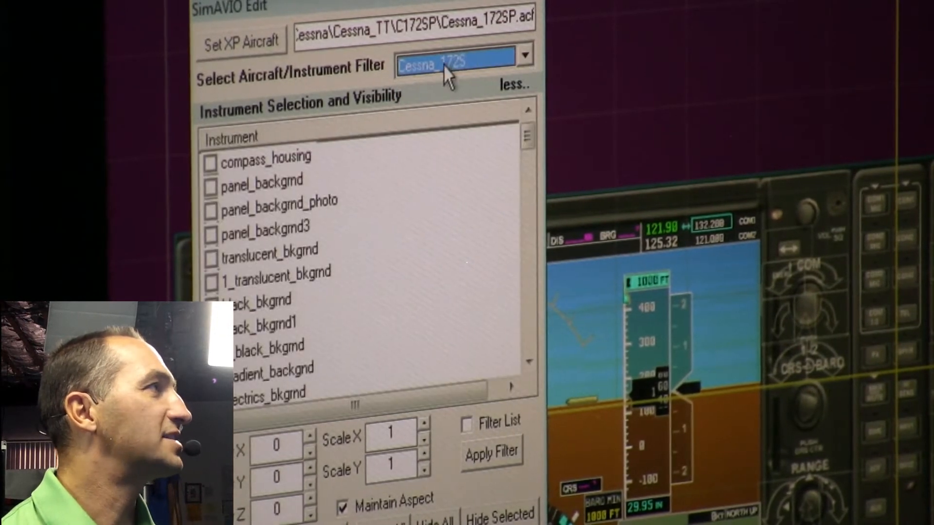
{"action": "mouse_move", "coordinate": [456, 199]}
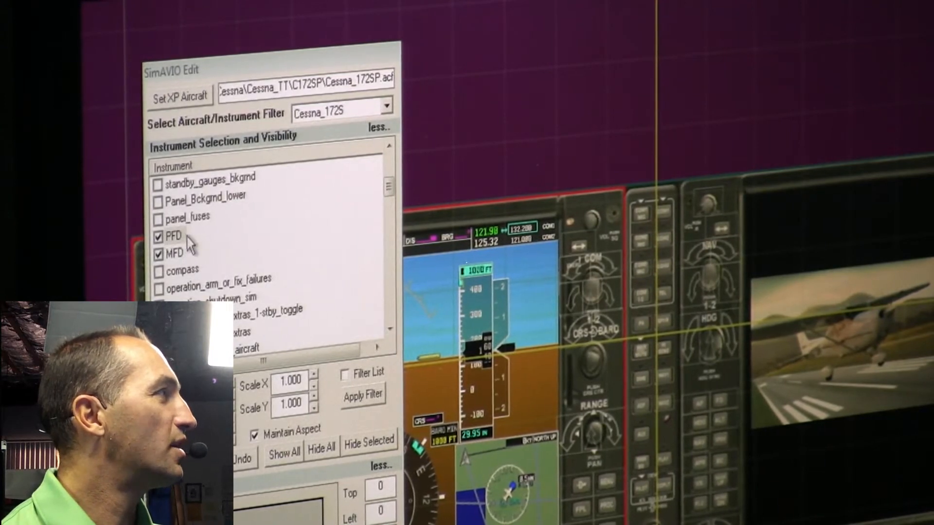
- Tick the PFD checkbox and select the PFD entry for placement adjustment
{"action": "left_click", "coordinate": [173, 236]}
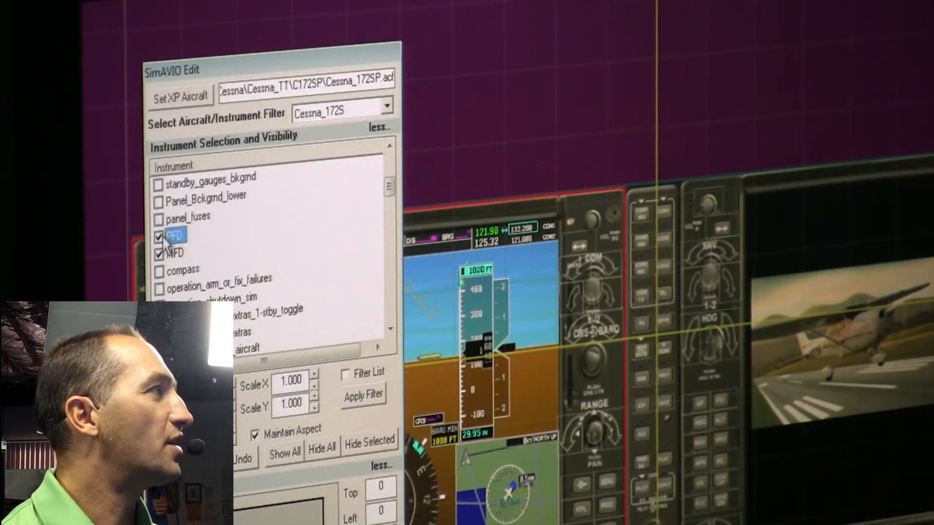
{"action": "left_click", "coordinate": [159, 236]}
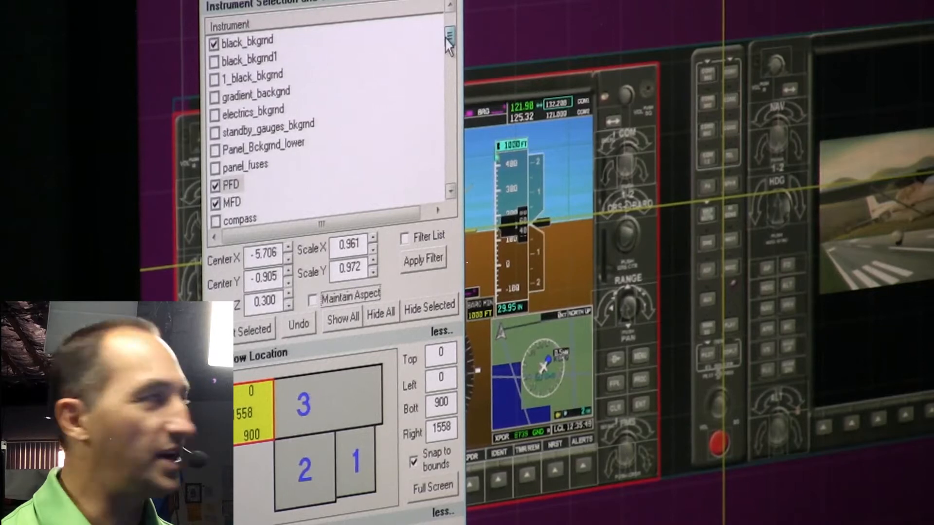
- Filter the list to black_bkgrnd, PFD, MFD and audio_panel, then turn filtering off
{"action": "scroll", "scroll_direction": "down", "scroll_amount": 3}
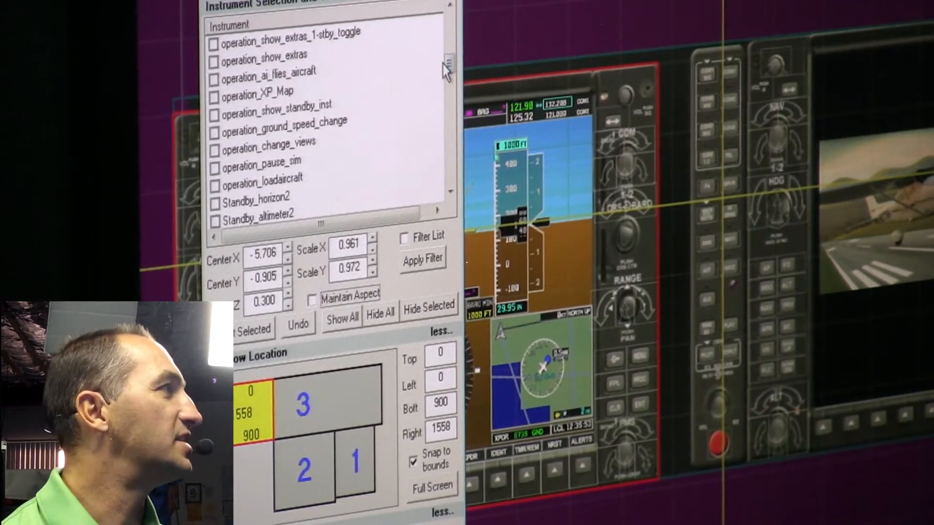
{"action": "left_click", "coordinate": [405, 238]}
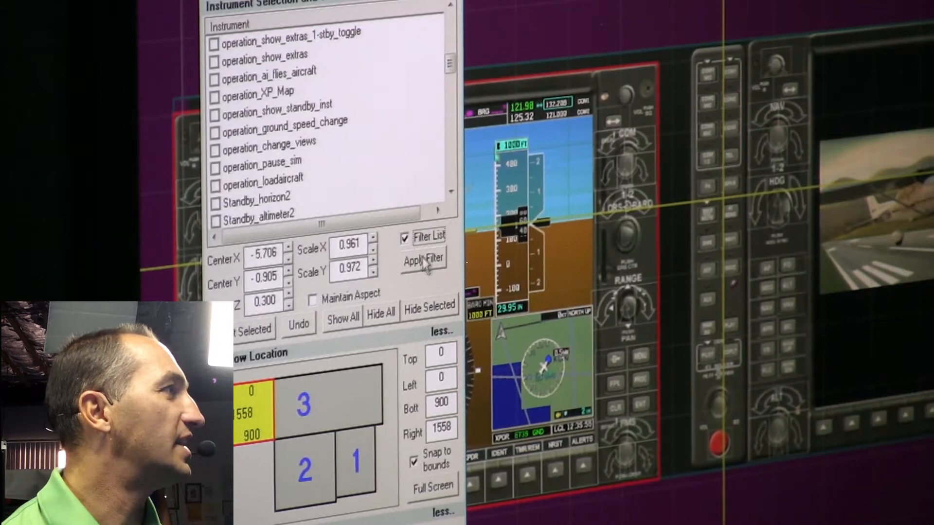
{"action": "left_click", "coordinate": [423, 260]}
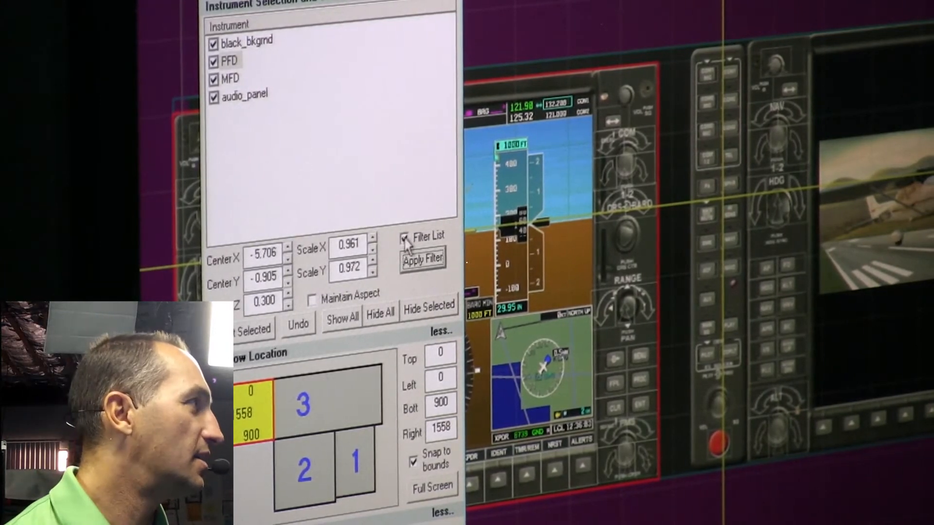
{"action": "left_click", "coordinate": [405, 237]}
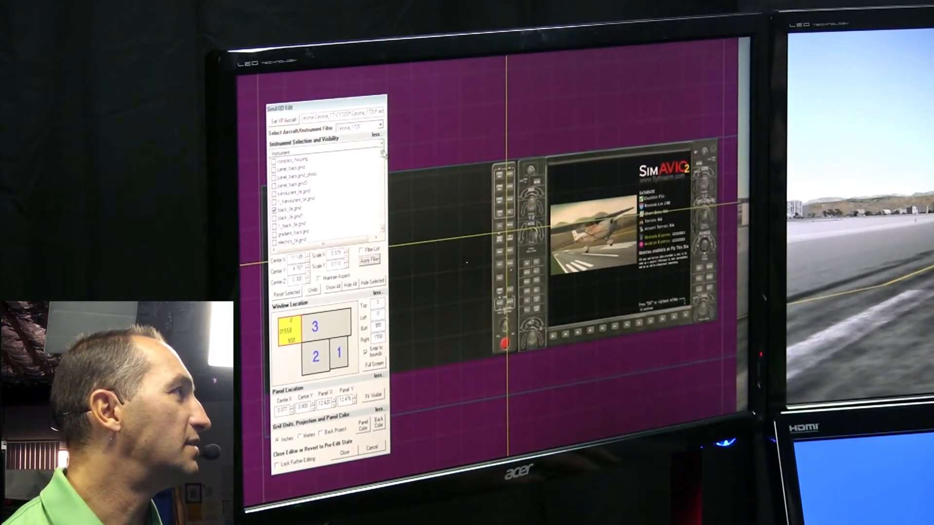
{"action": "scroll", "scroll_direction": "down", "scroll_amount": 3}
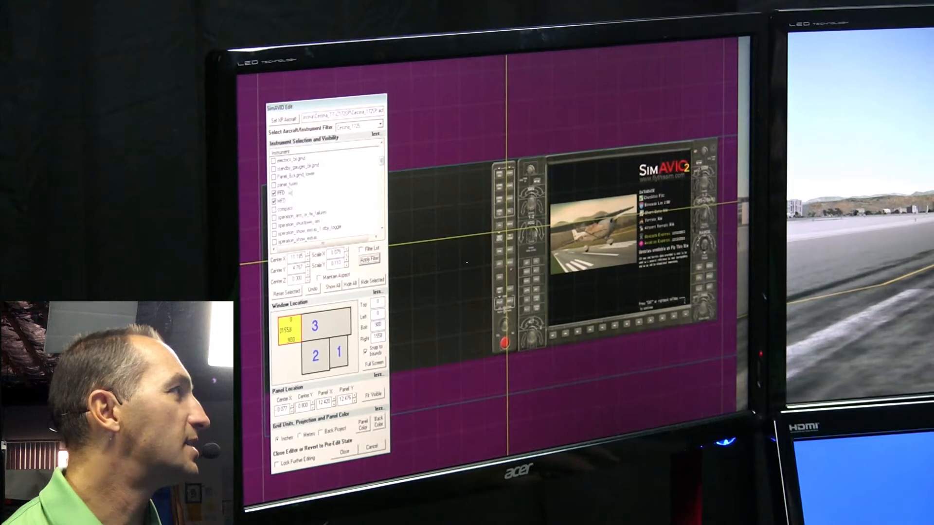